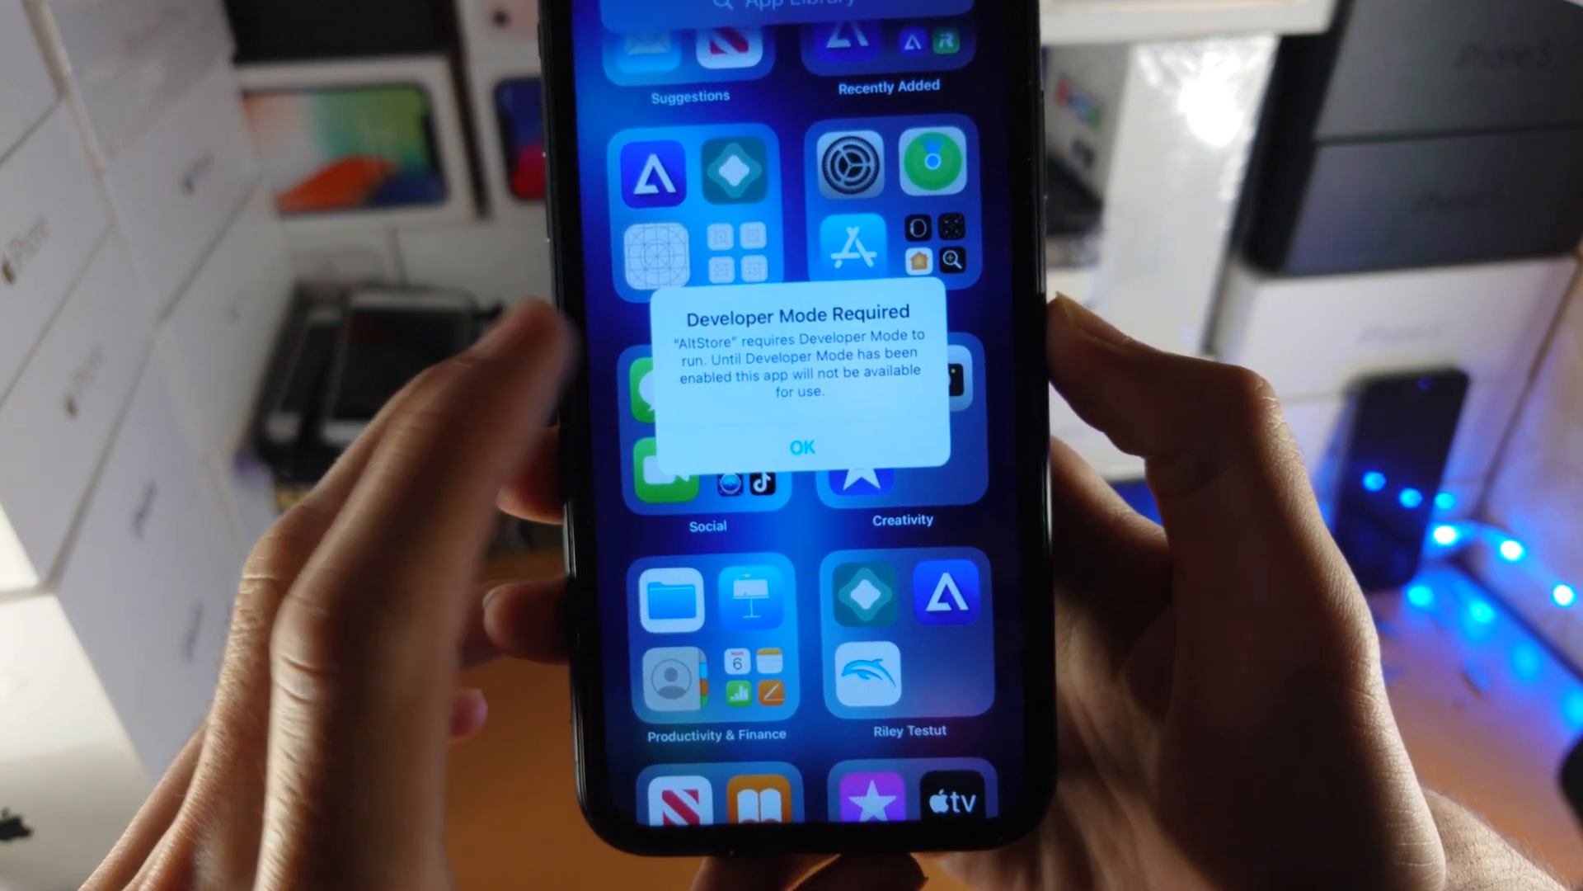
- Dismiss AltStore's Developer Mode Required alert with OK
click(801, 447)
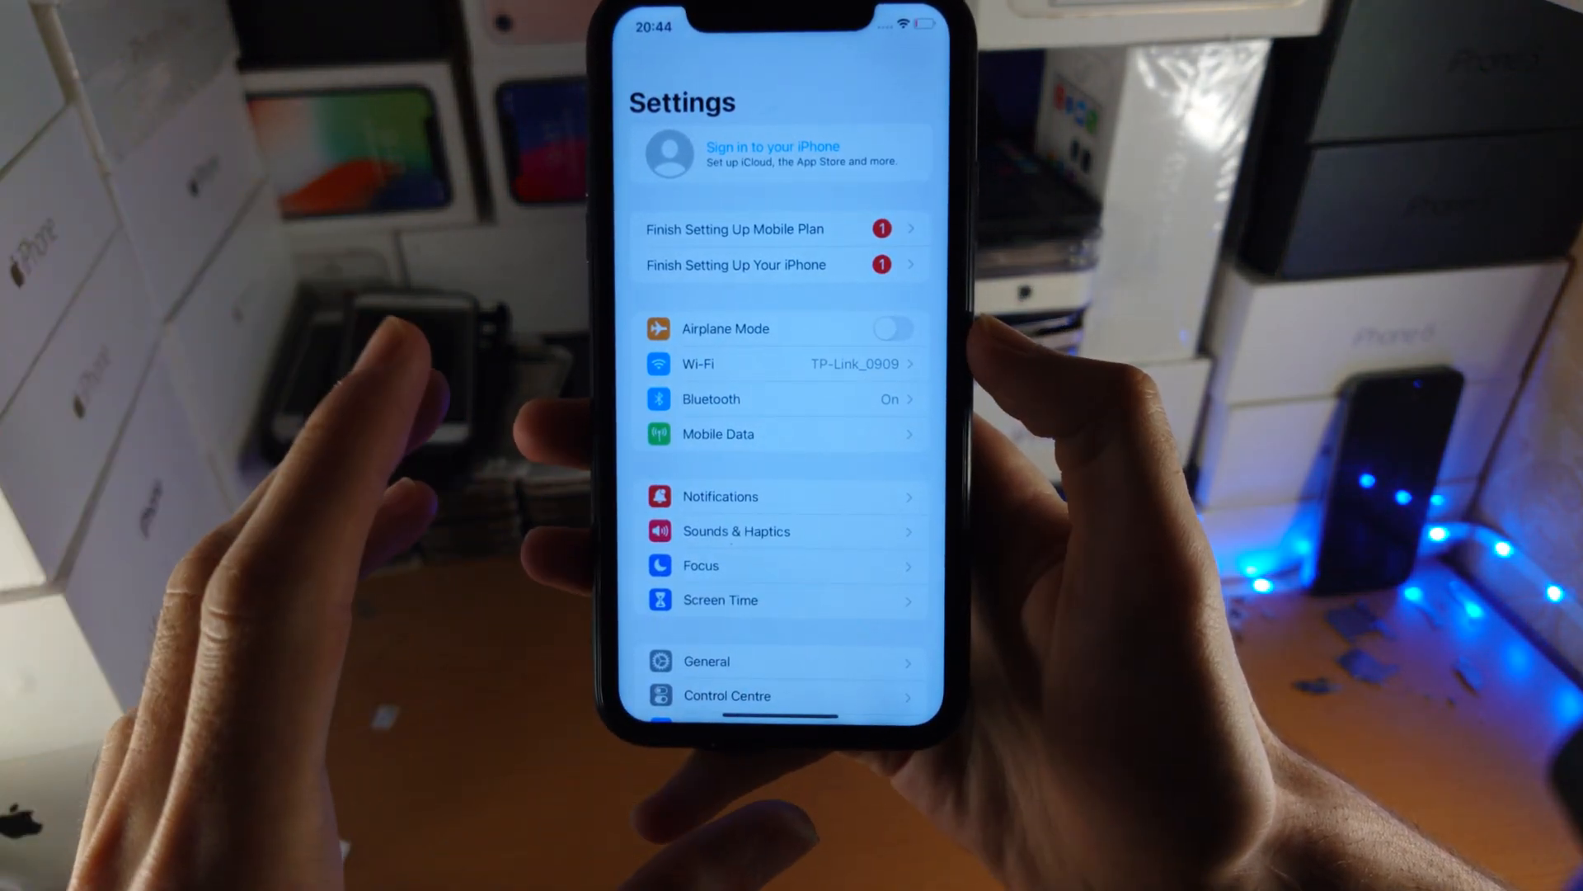
- Scroll to Privacy & Security and down to the Developer Mode entry under Security
scroll(down, 3)
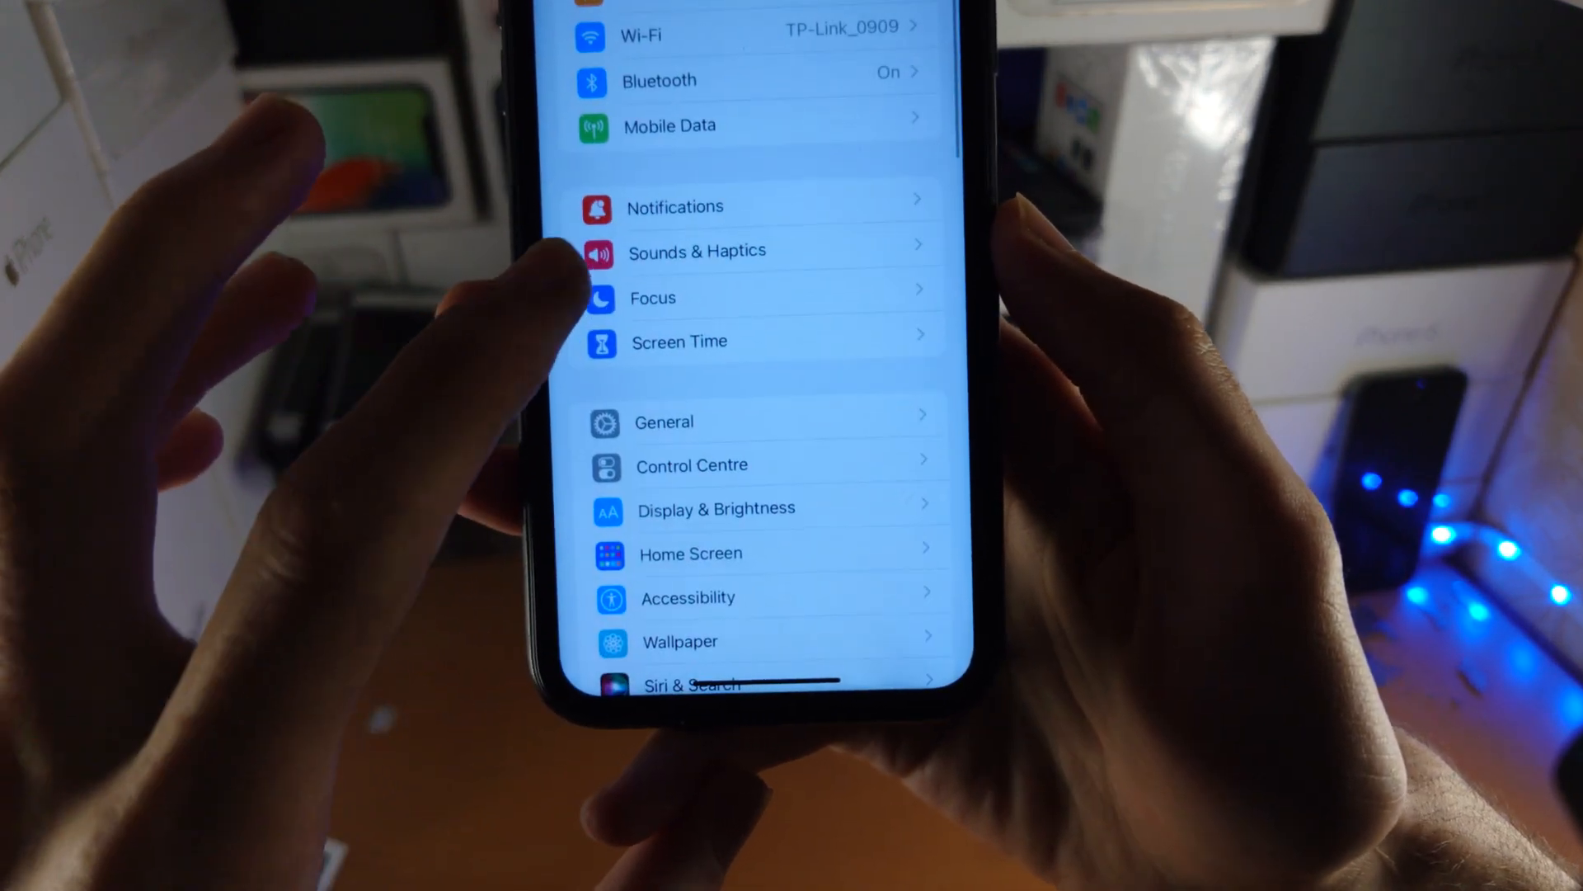
scroll(down, 3)
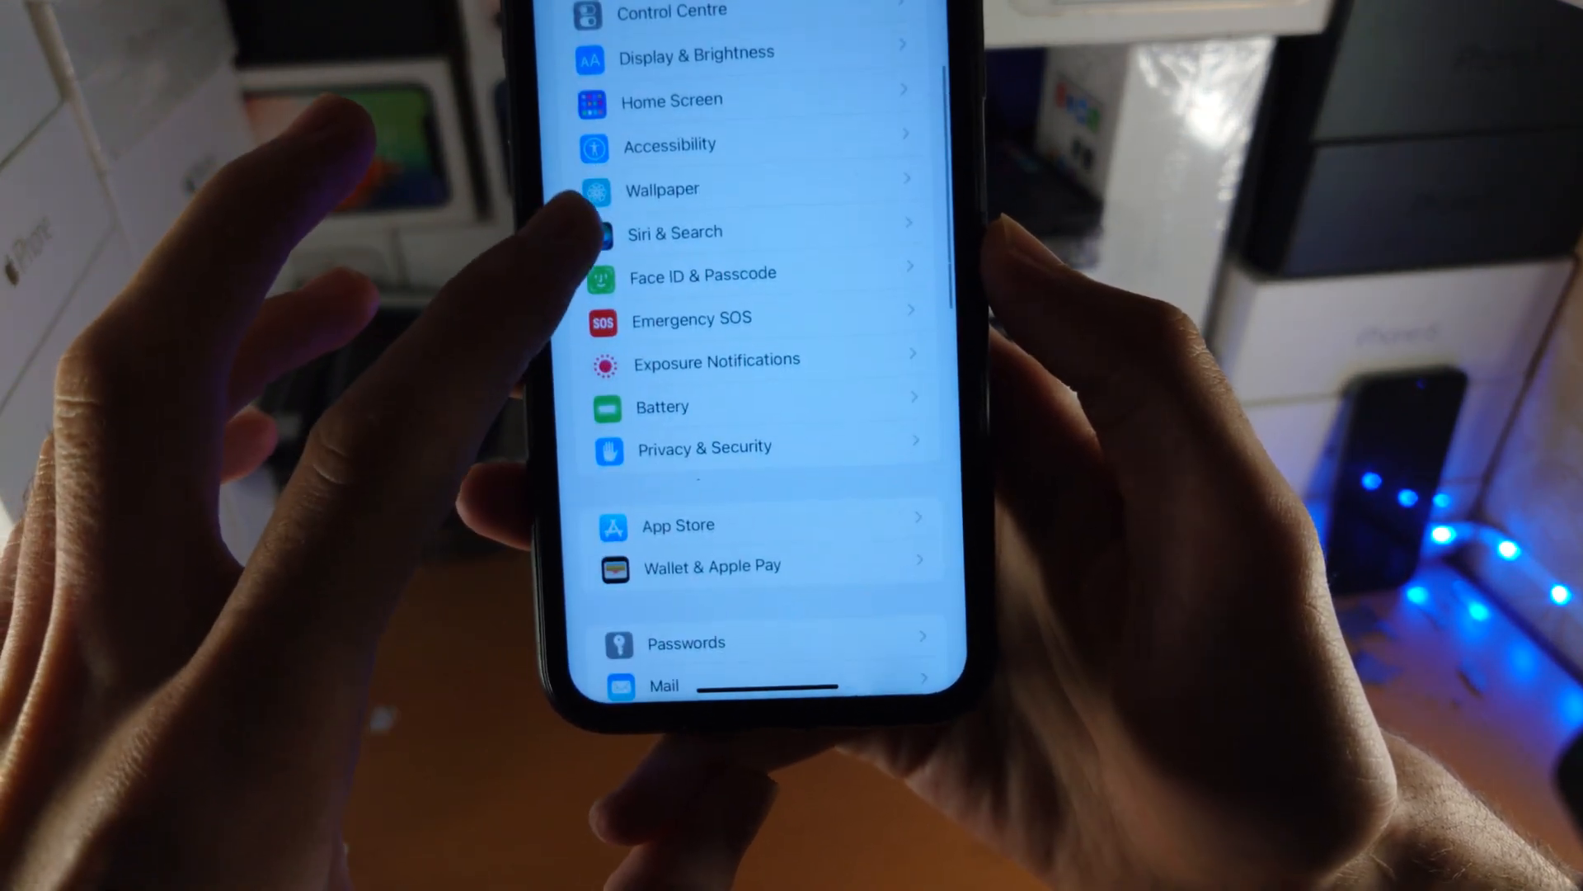
scroll(down, 3)
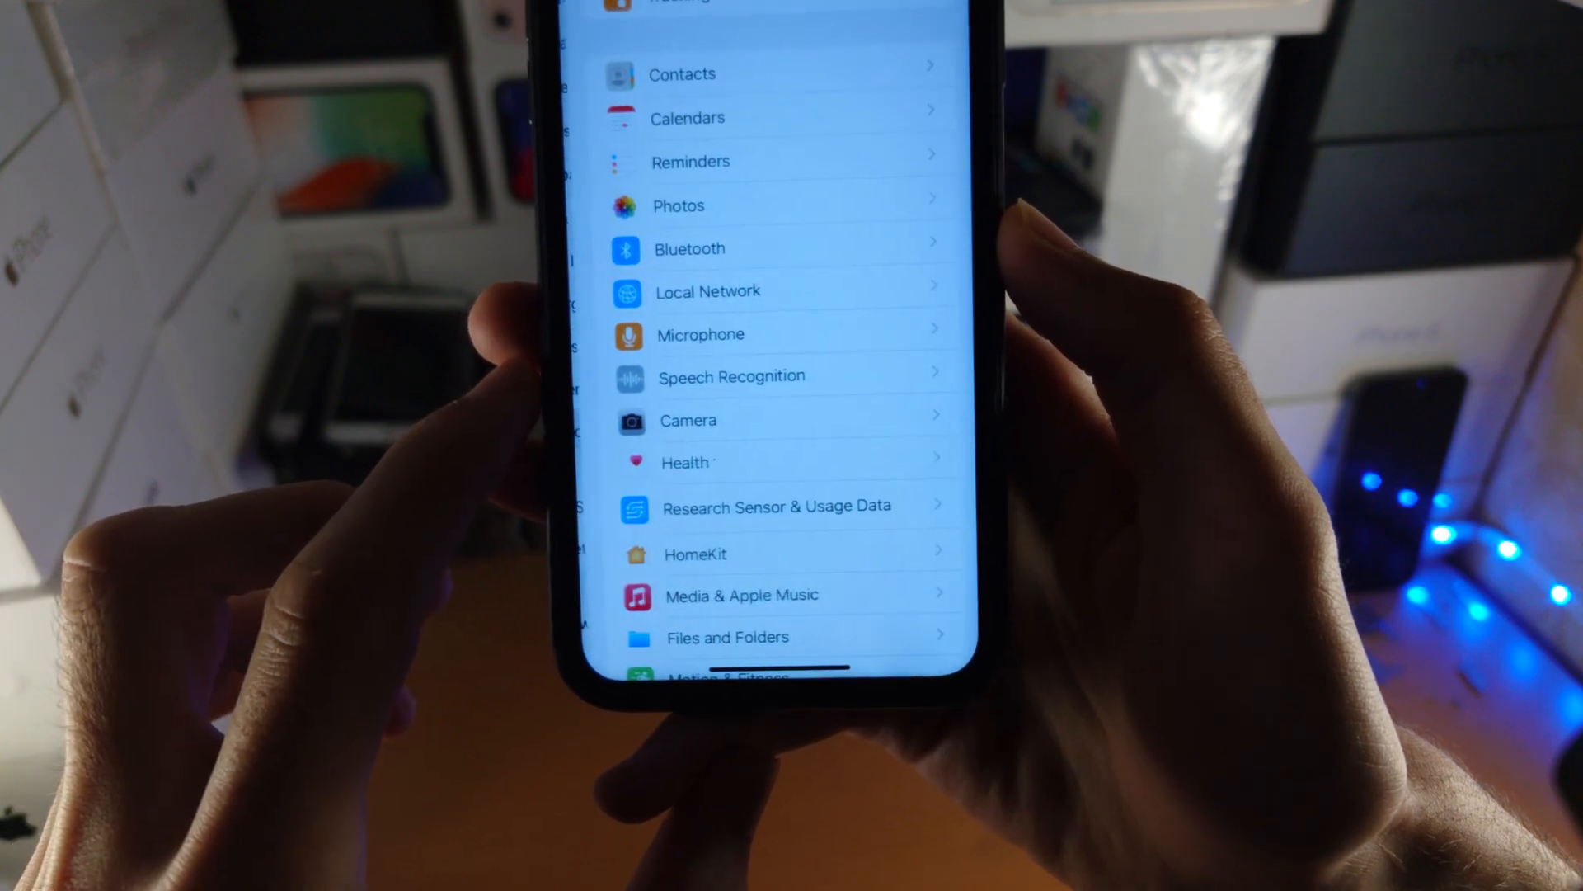
scroll(down, 3)
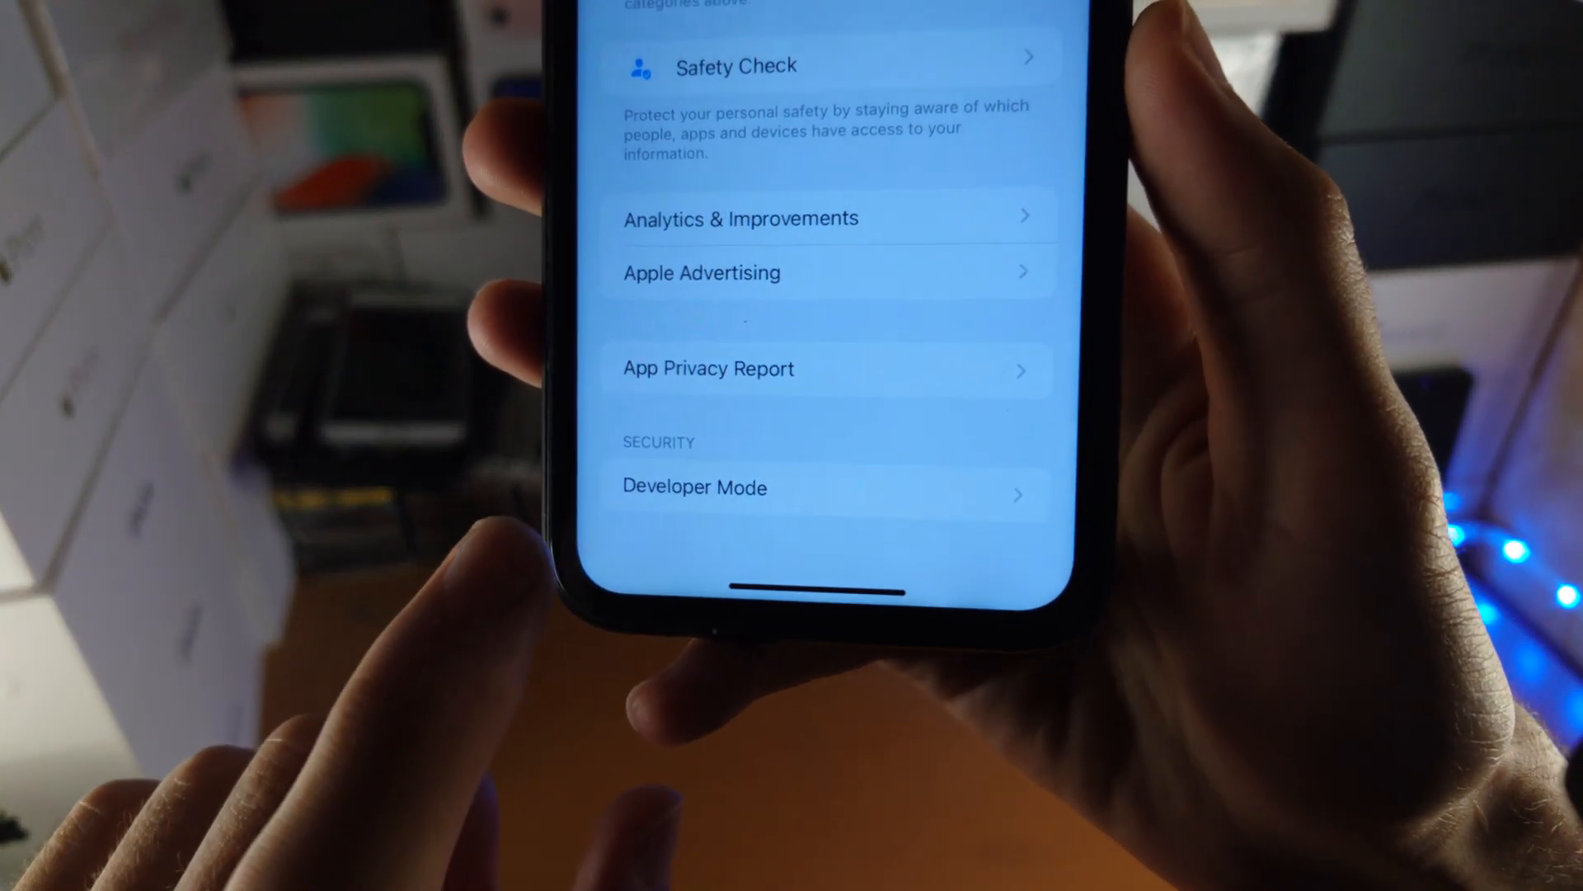
- Turn the Developer Mode toggle on and confirm Restart
click(825, 486)
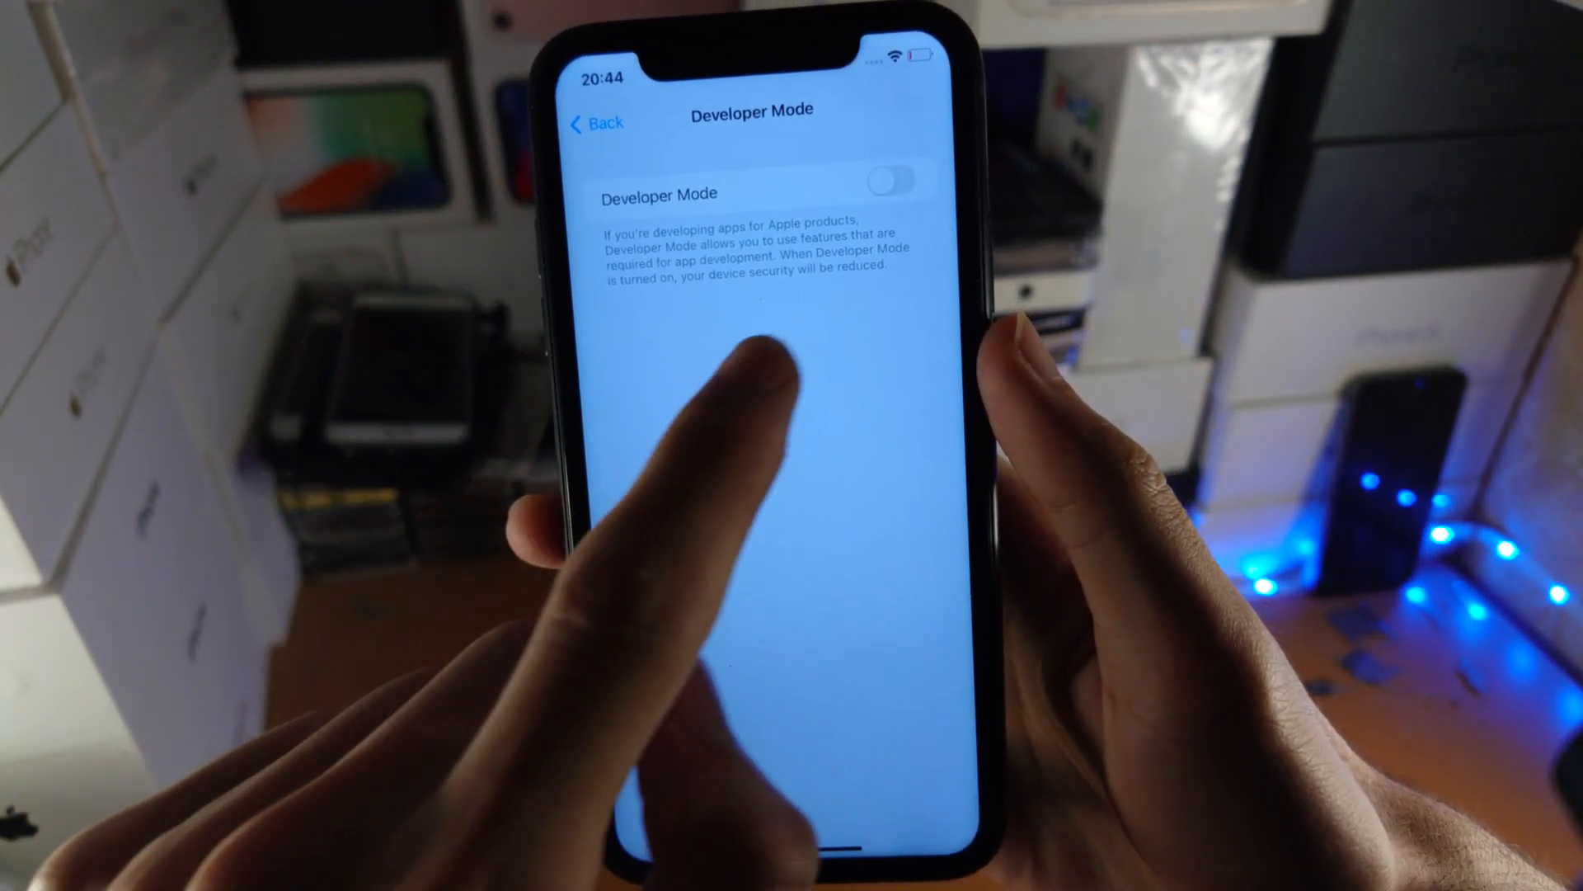
click(895, 180)
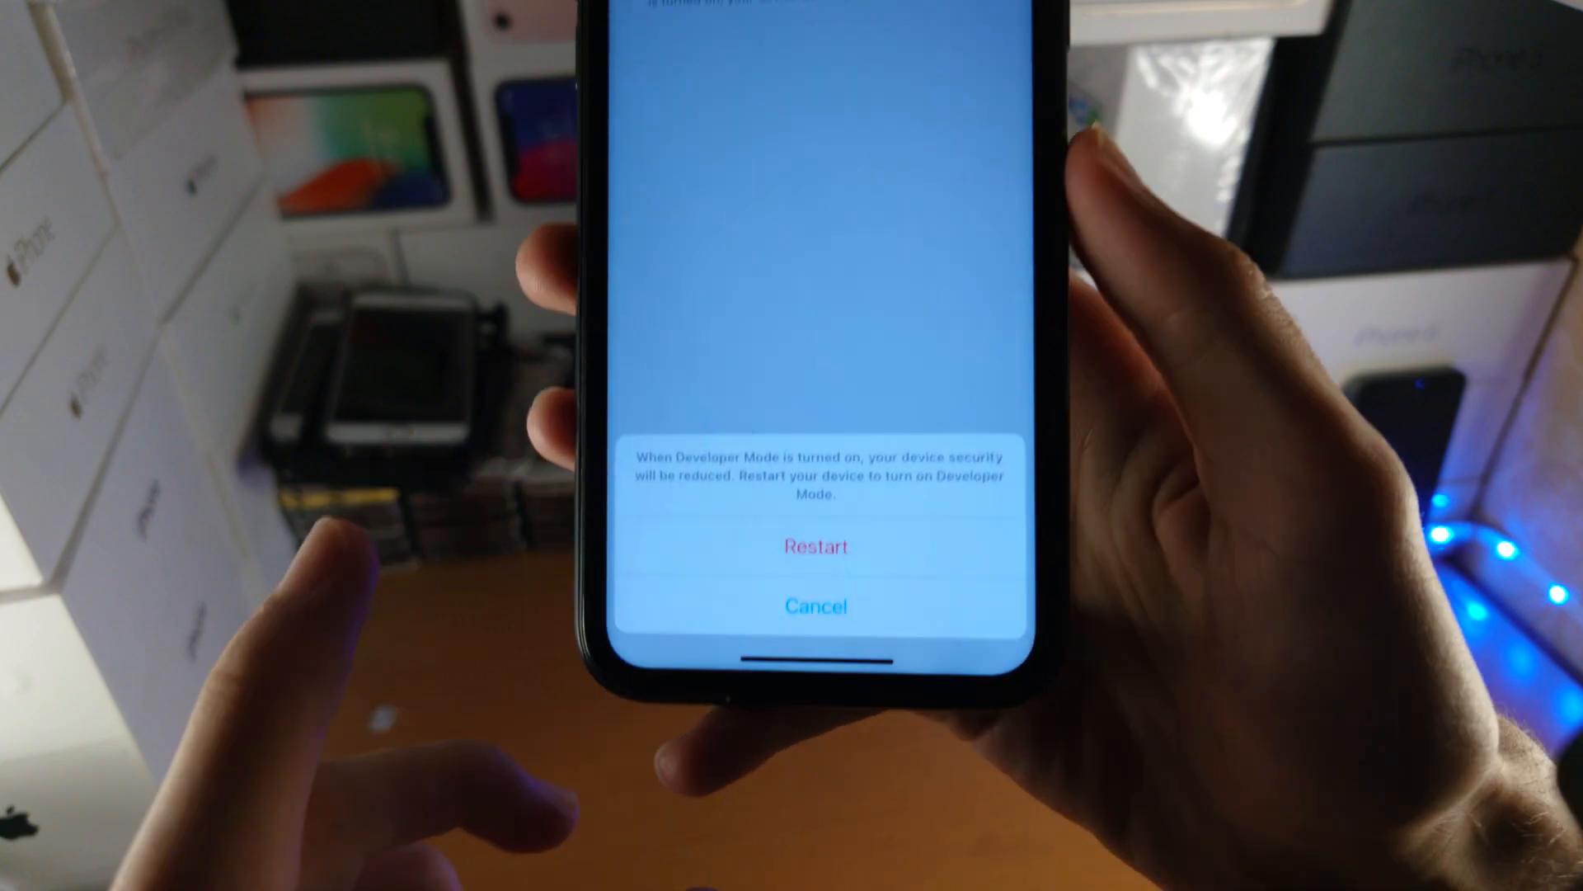
click(816, 546)
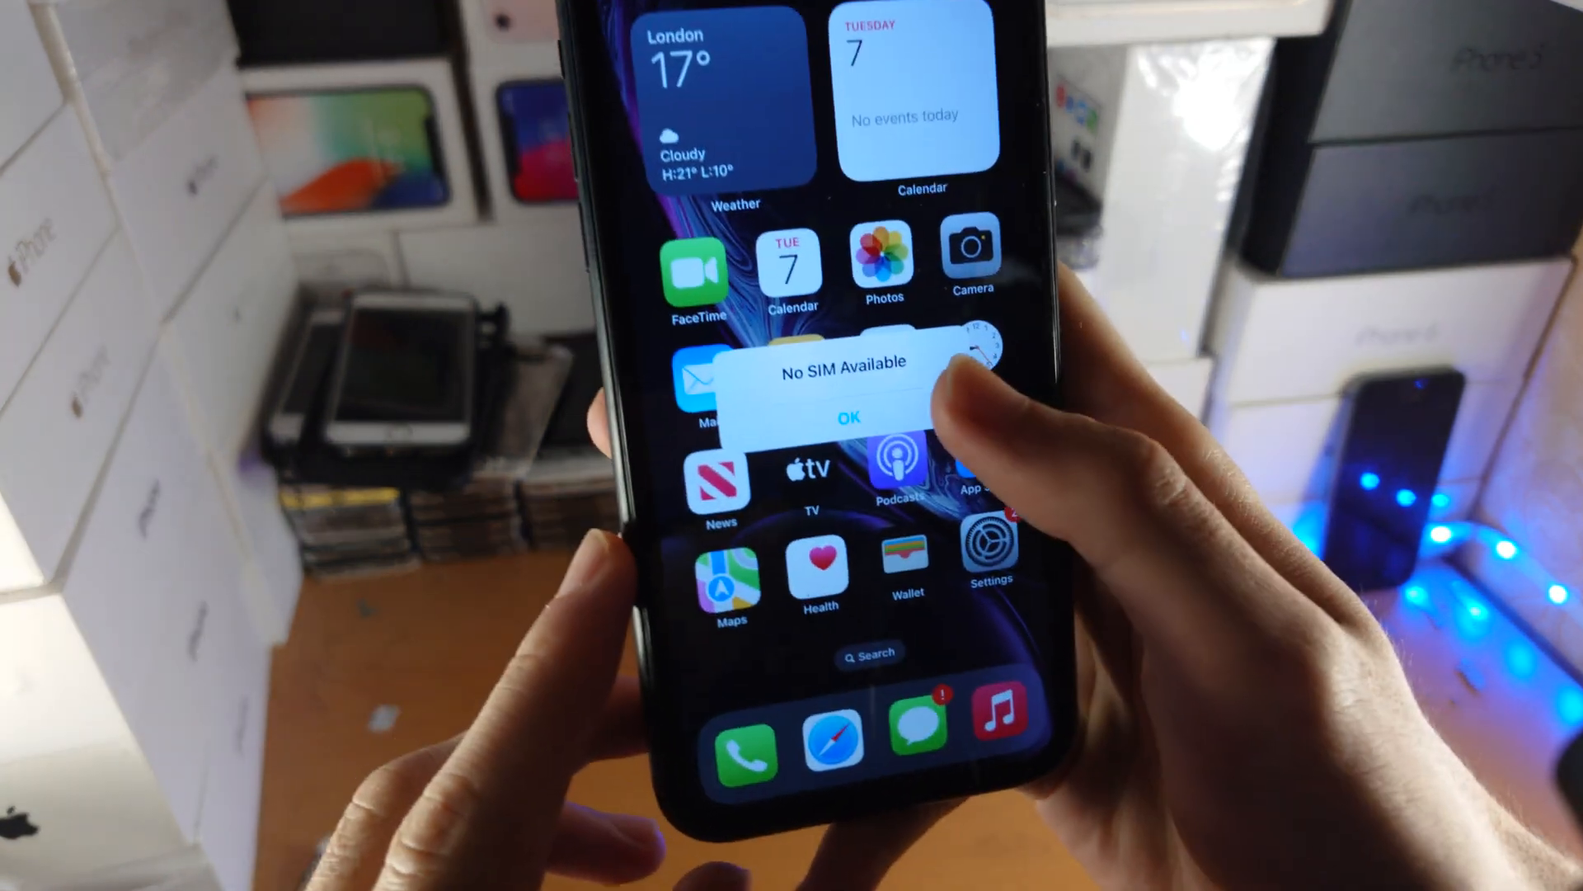
- Dismiss the No SIM Available alert with OK
click(849, 415)
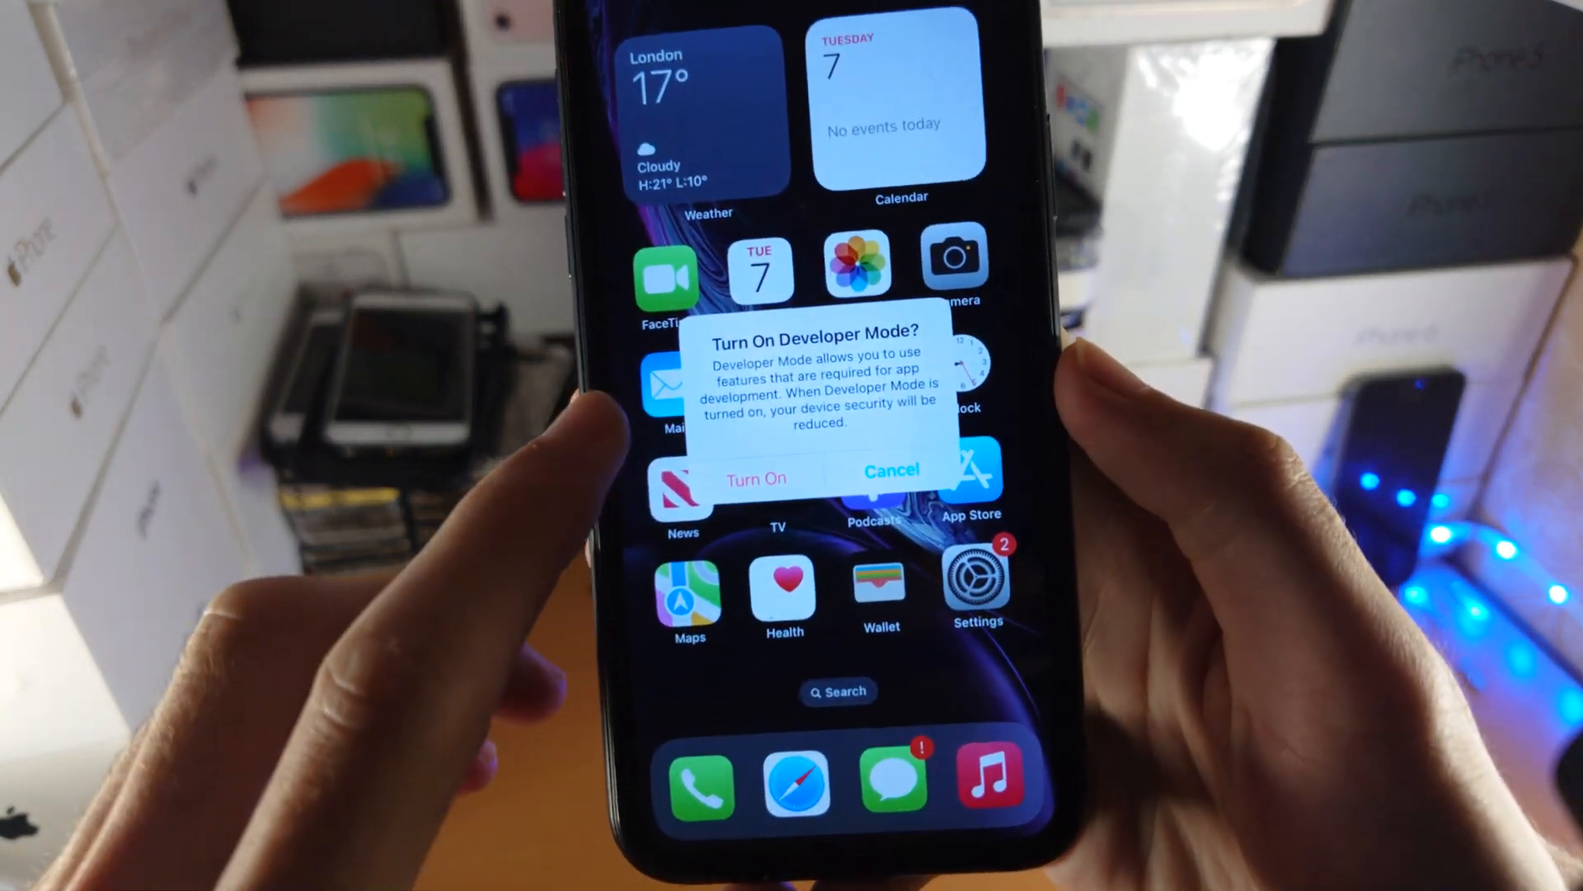